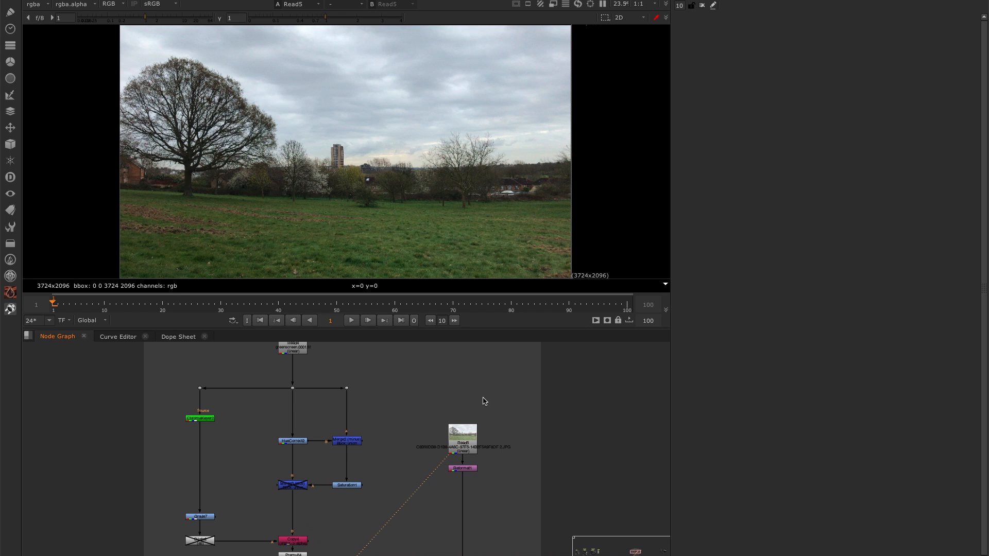
{"action": "mouse_move", "coordinate": [328, 31]}
{"action": "type", "text": "0.6"}
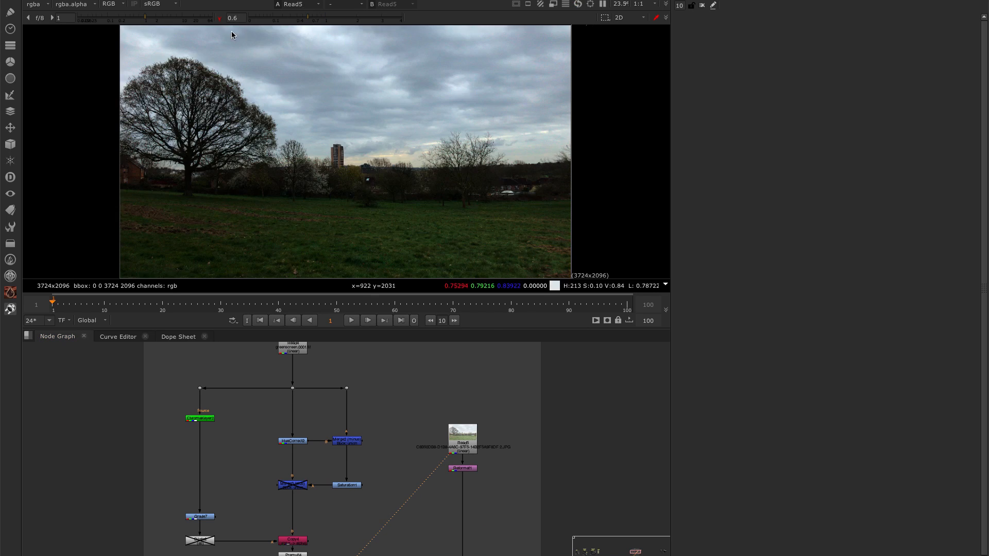
Step: Connect the reformatted park photo into the final Merge's B input as the background
{"action": "left_click", "coordinate": [462, 467]}
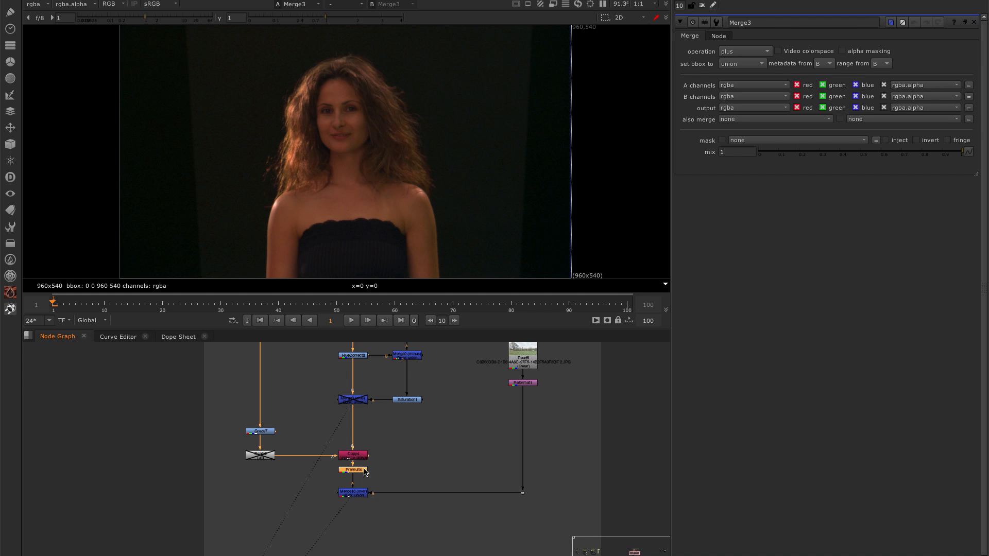
Step: View the final Merge showing the keyed woman over the park photo
{"action": "left_click", "coordinate": [353, 493]}
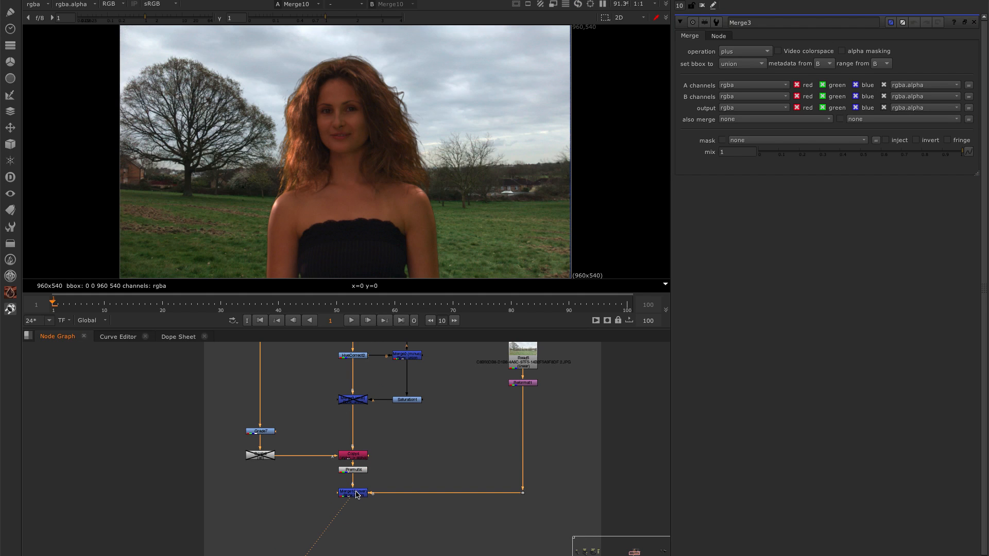
{"action": "mouse_move", "coordinate": [267, 120]}
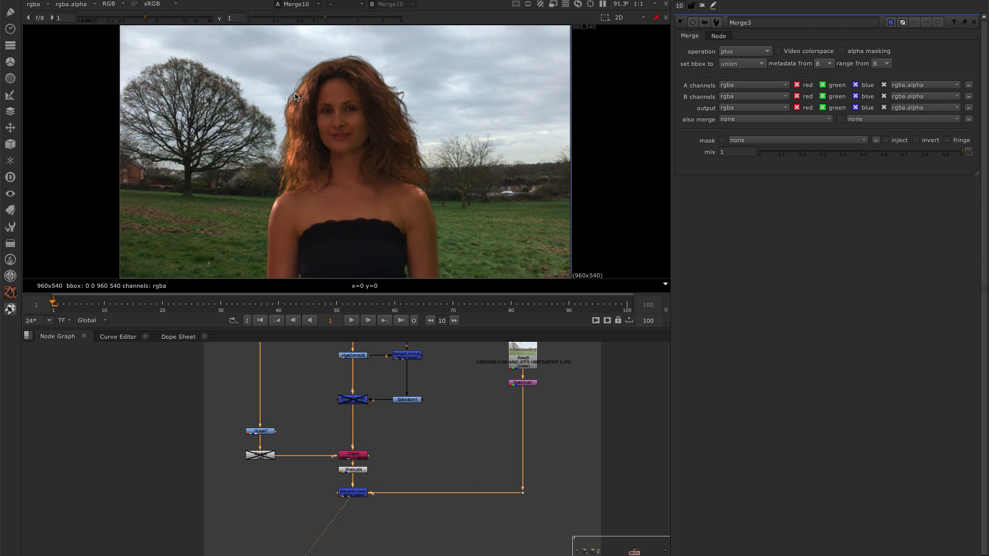
{"action": "mouse_move", "coordinate": [279, 237]}
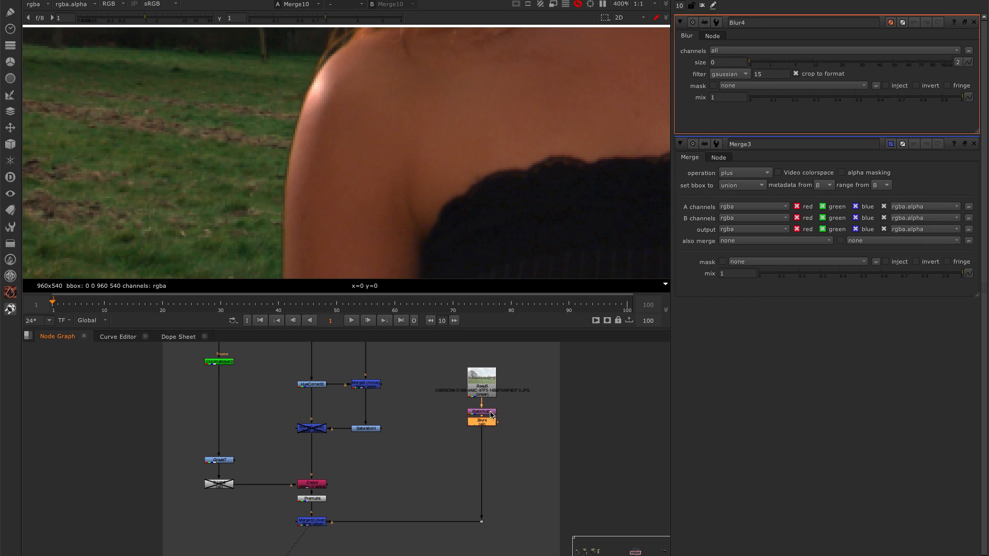
Step: Set the Blur4 size to 10 to soften the park background
{"action": "left_click", "coordinate": [729, 62]}
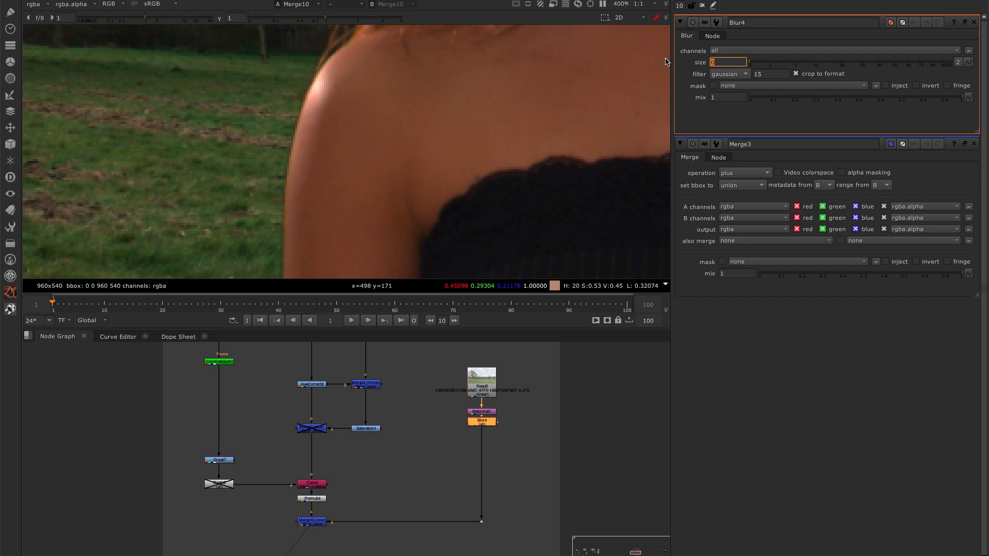
{"action": "type", "text": "10"}
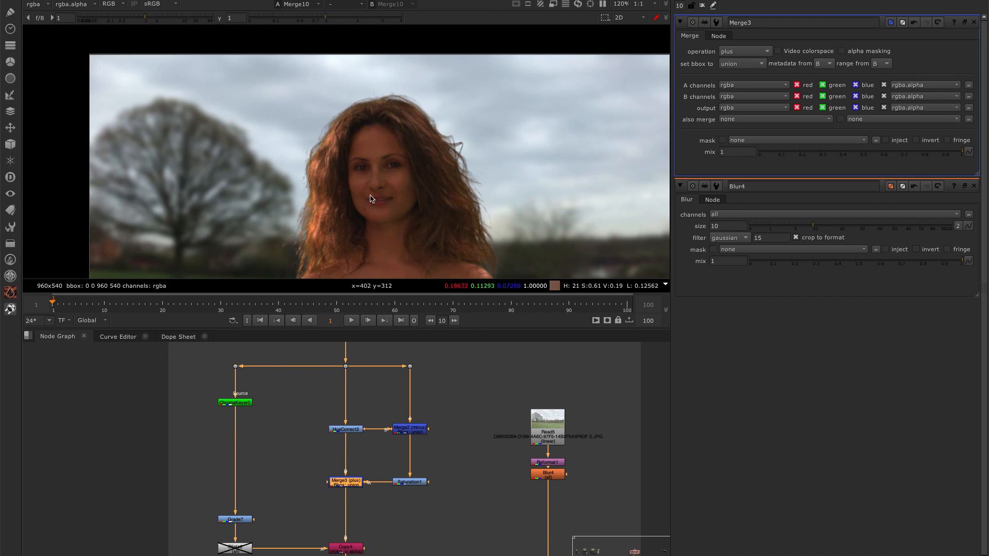
Step: Insert a Multiply [Math] node after Saturation1 with a value of 2
{"action": "left_click", "coordinate": [410, 482]}
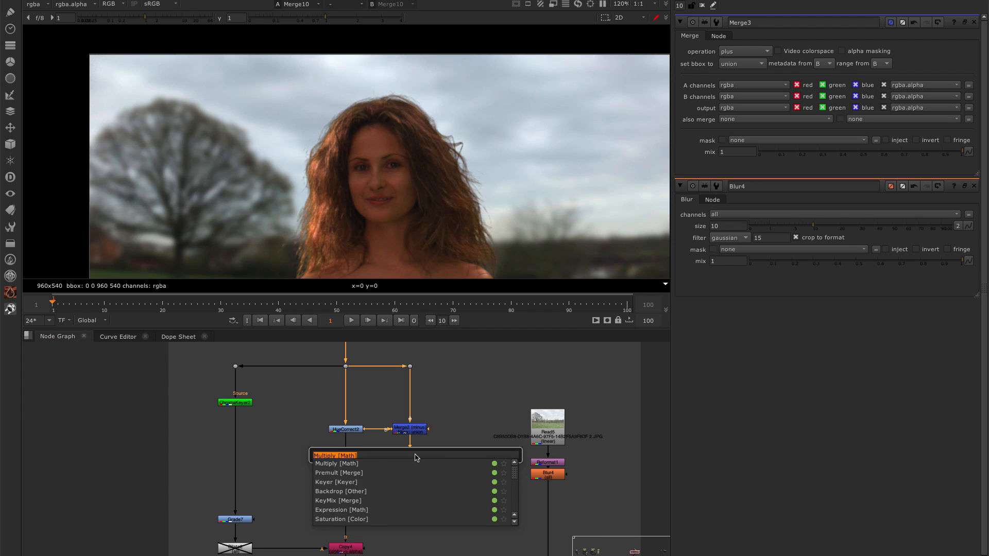
{"action": "type", "text": "multi"}
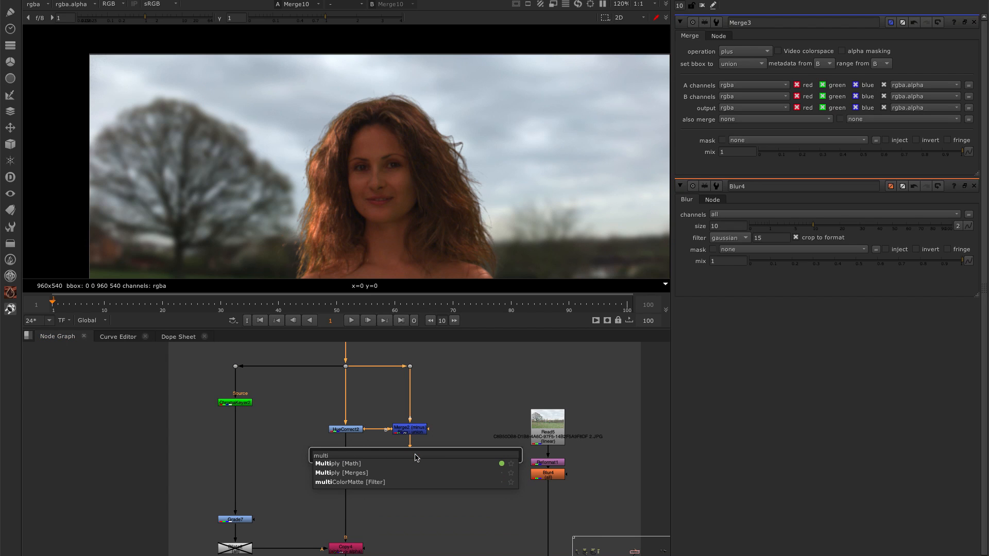
{"action": "left_click", "coordinate": [331, 462]}
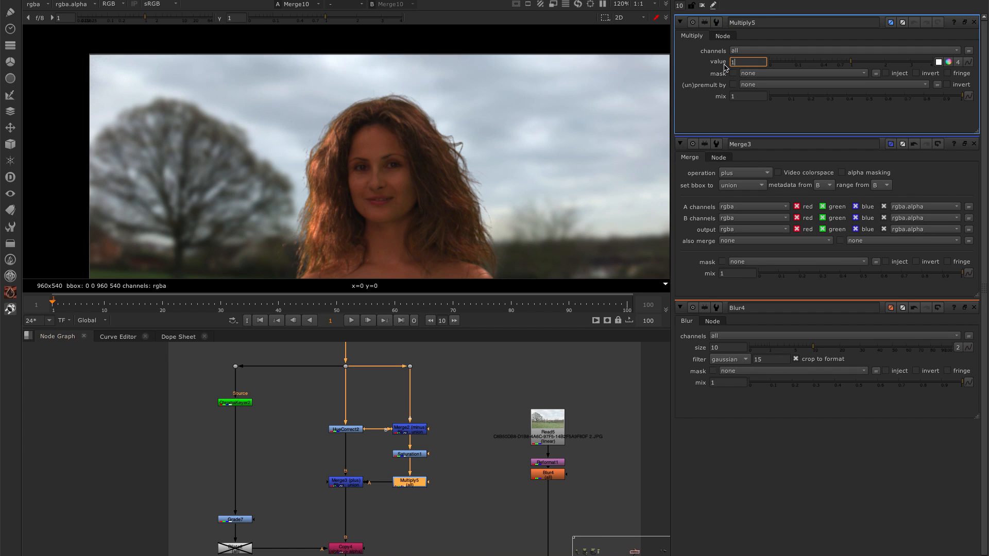
{"action": "type", "text": "2"}
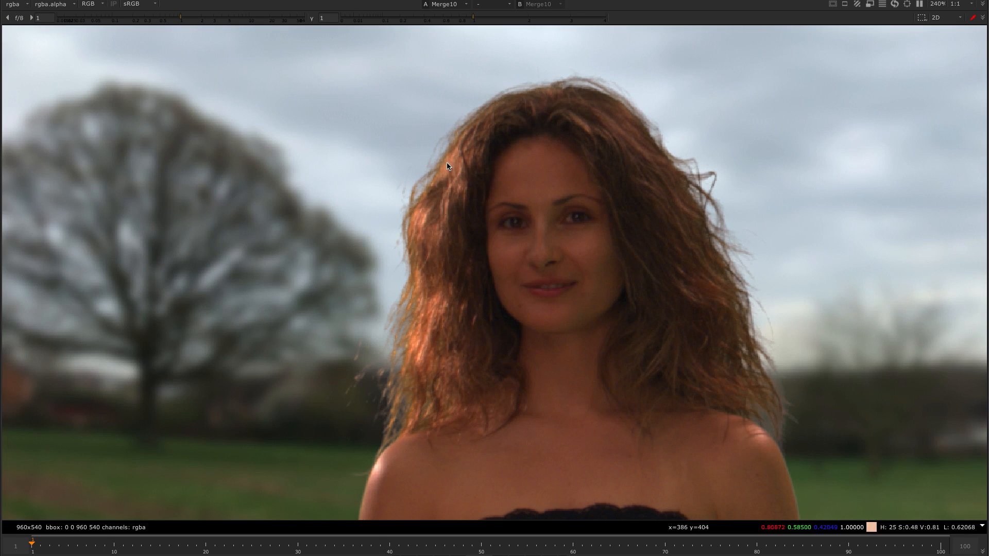
{"action": "mouse_move", "coordinate": [395, 322]}
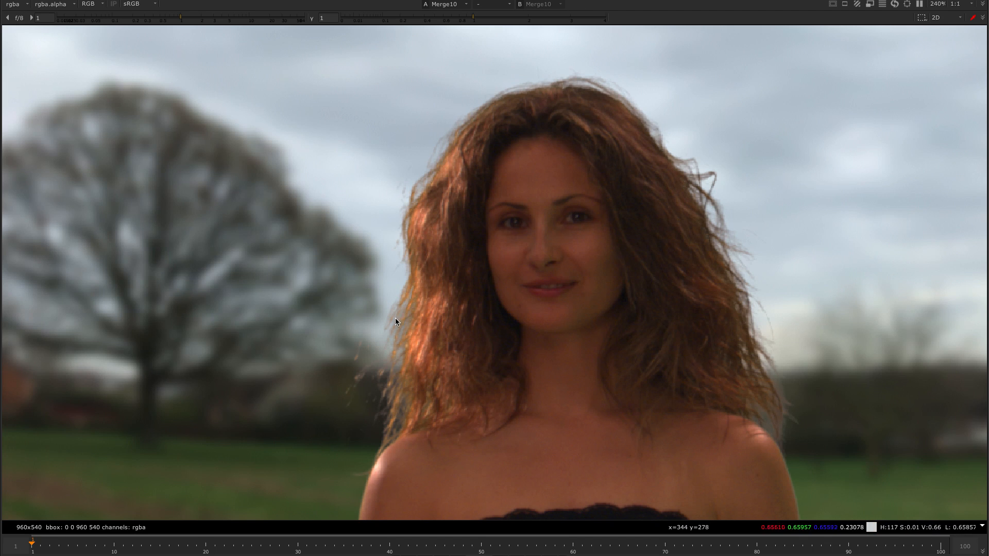
{"action": "mouse_move", "coordinate": [759, 271]}
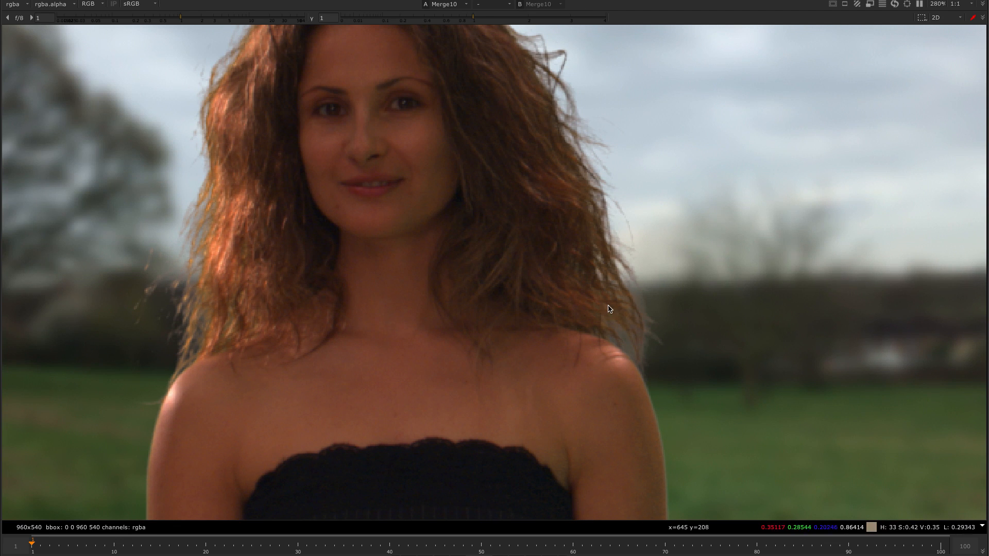
{"action": "scroll", "scroll_direction": "down", "scroll_amount": 3}
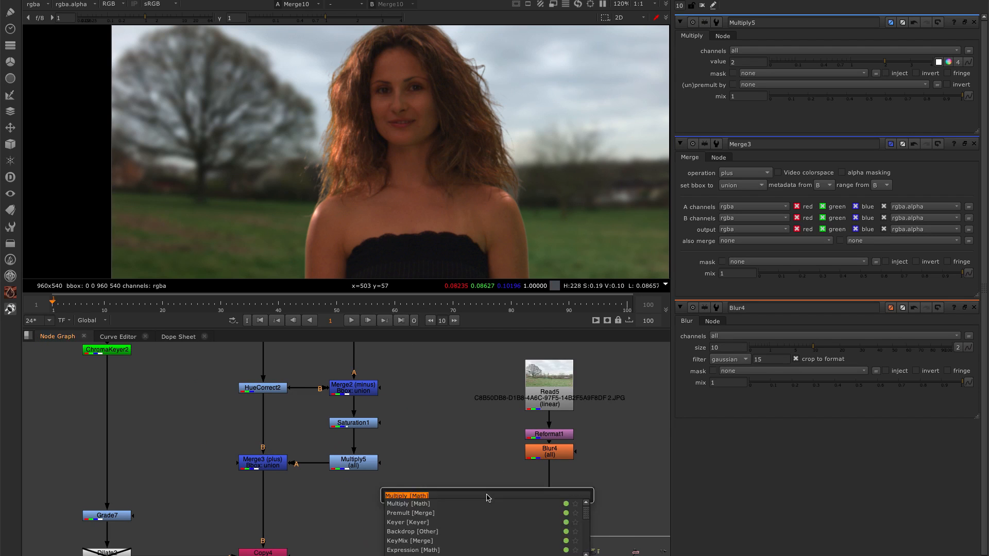
Step: Add a luminance Keyer off Blur4 and adjust its lower threshold for the Multiply mask
{"action": "type", "text": "keye"}
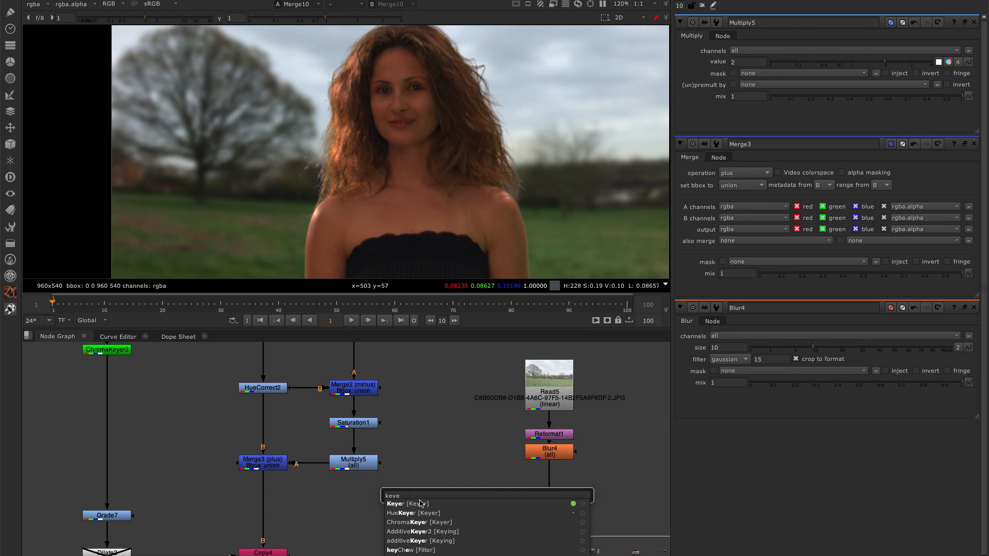
{"action": "left_click", "coordinate": [395, 504]}
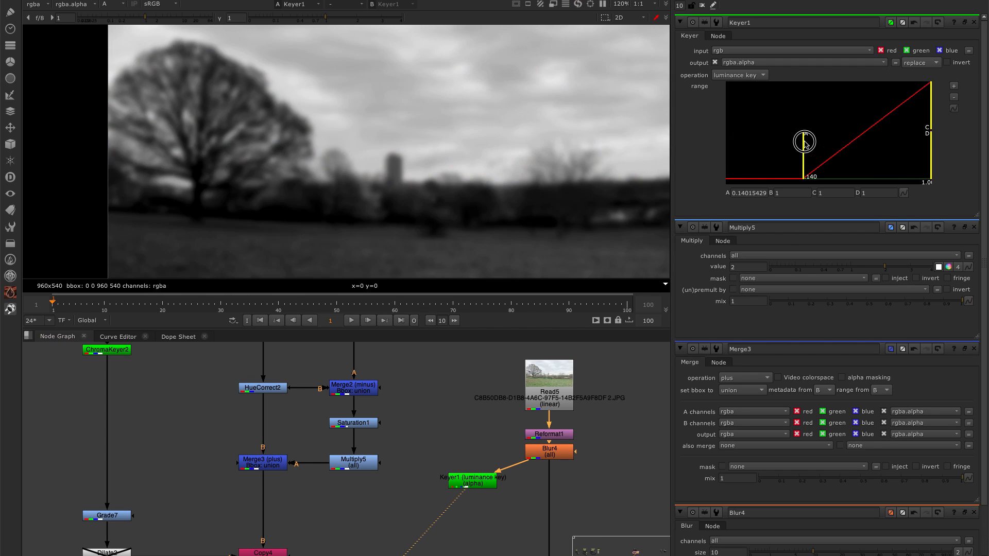
{"action": "left_click_drag", "start_coordinate": [804, 141], "coordinate": [918, 120]}
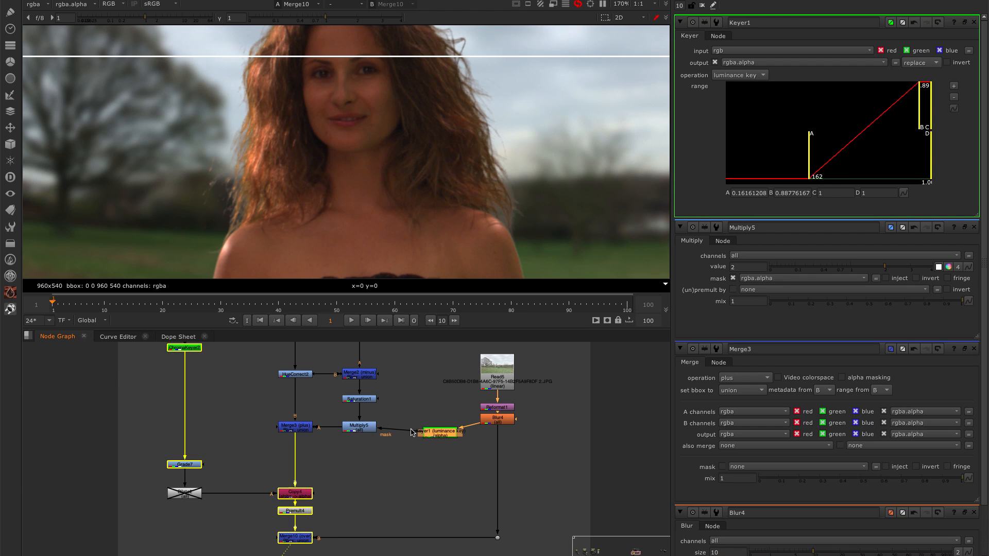
{"action": "mouse_move", "coordinate": [546, 249]}
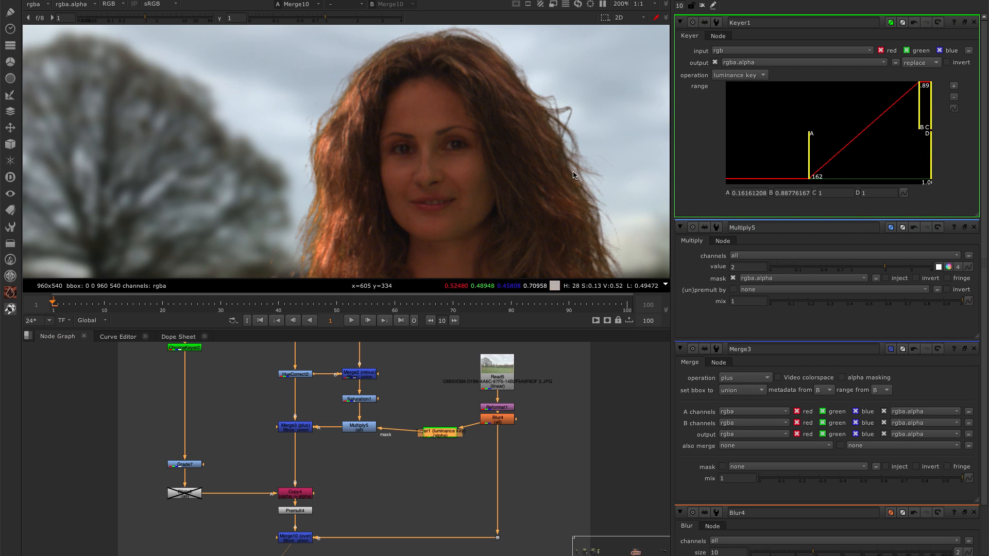
{"action": "mouse_move", "coordinate": [362, 94]}
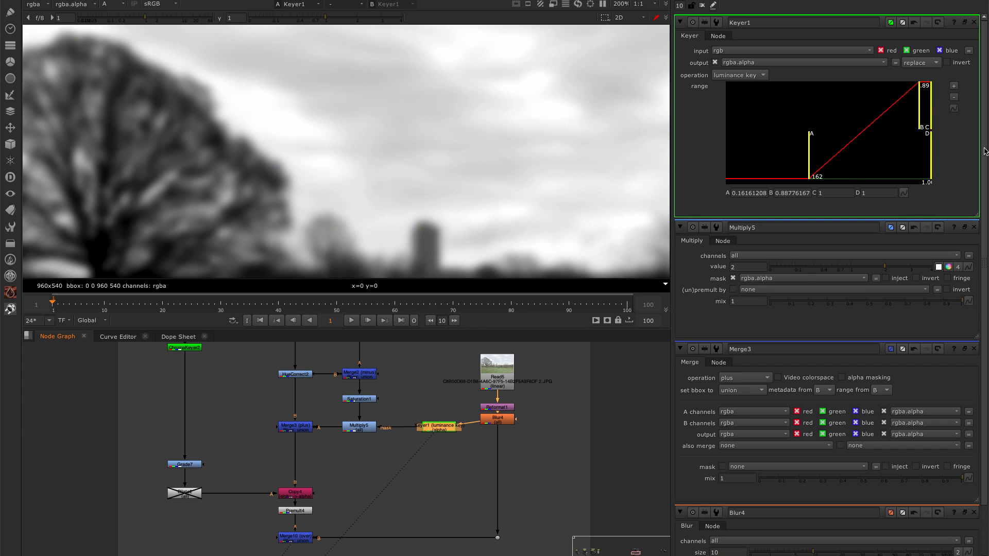
Step: Lower the Keyer's upper B handle to about 0.67 so bright sky reaches full mask
{"action": "left_click_drag", "start_coordinate": [927, 89], "coordinate": [897, 123]}
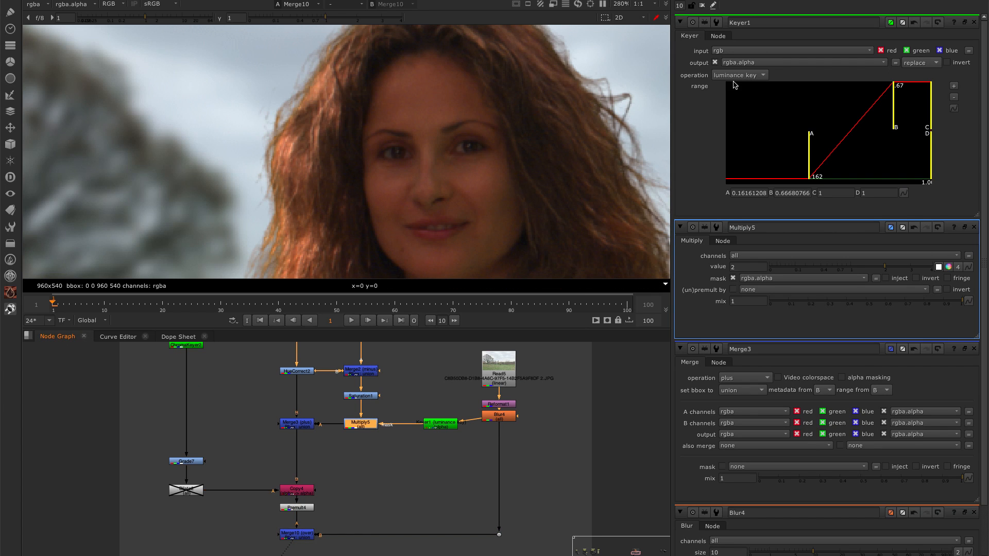
{"action": "mouse_move", "coordinate": [751, 290]}
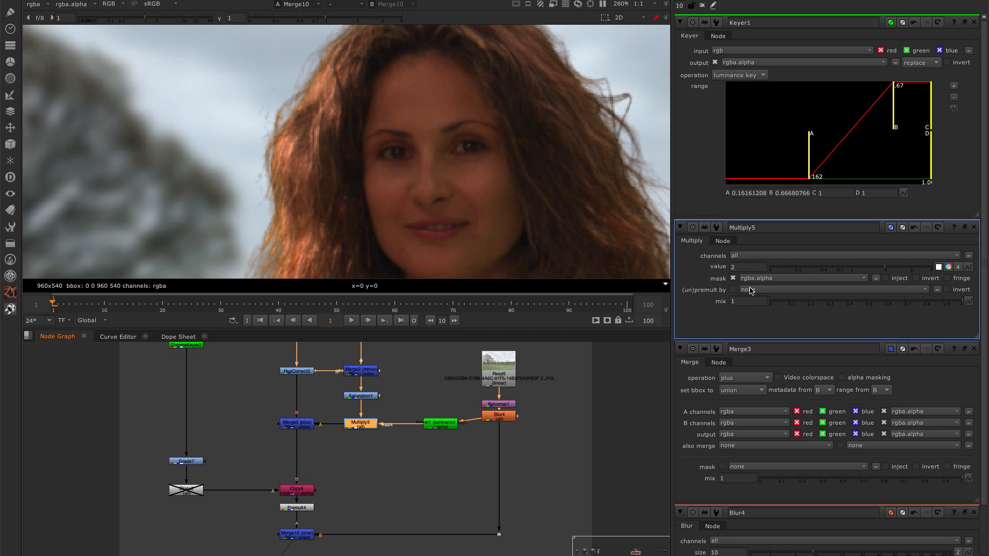
Step: Set Multiply5 value to 2.4 and raise the Keyer's A handle to about 0.34
{"action": "left_click", "coordinate": [749, 266]}
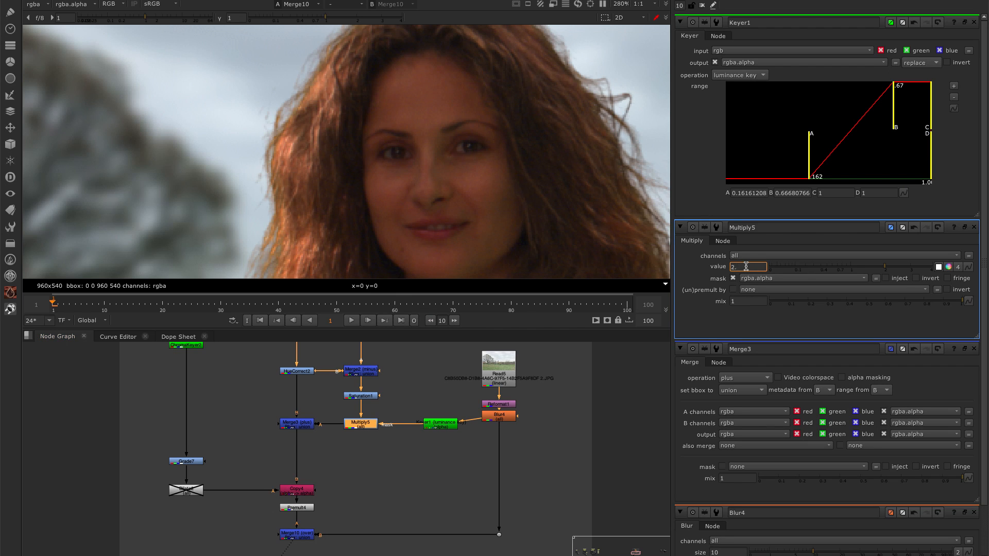
{"action": "type", "text": "2.4"}
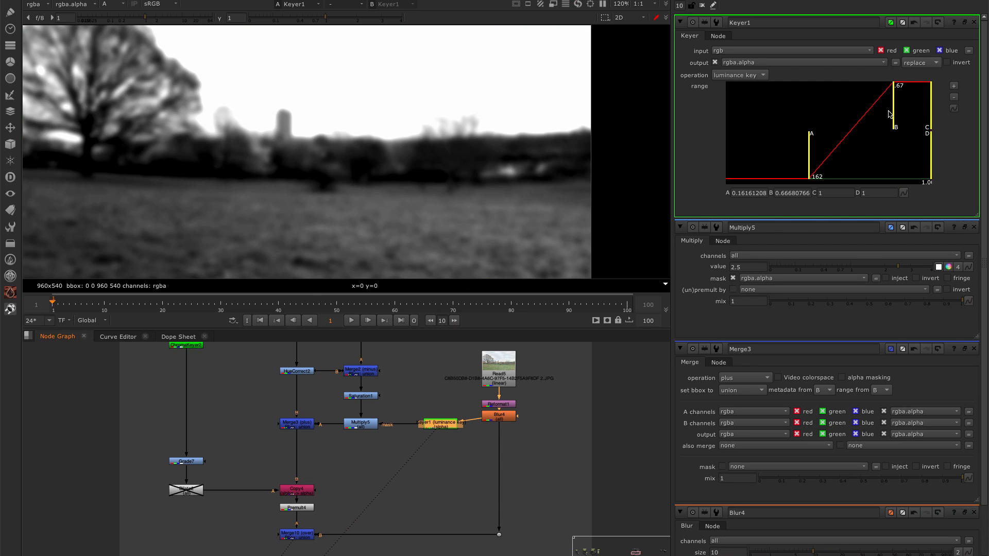
{"action": "mouse_move", "coordinate": [307, 64]}
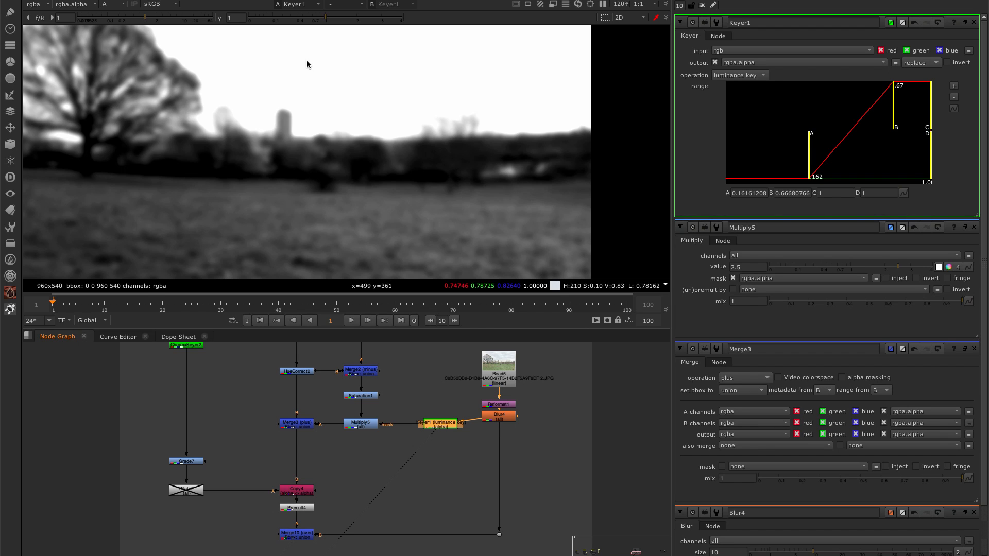
{"action": "mouse_move", "coordinate": [421, 226]}
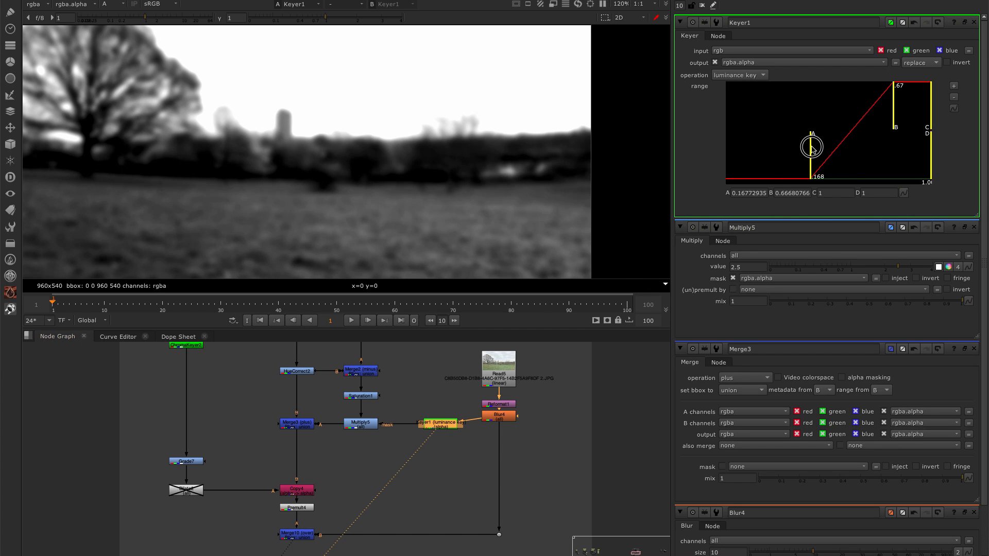
{"action": "left_click_drag", "start_coordinate": [812, 147], "coordinate": [846, 149]}
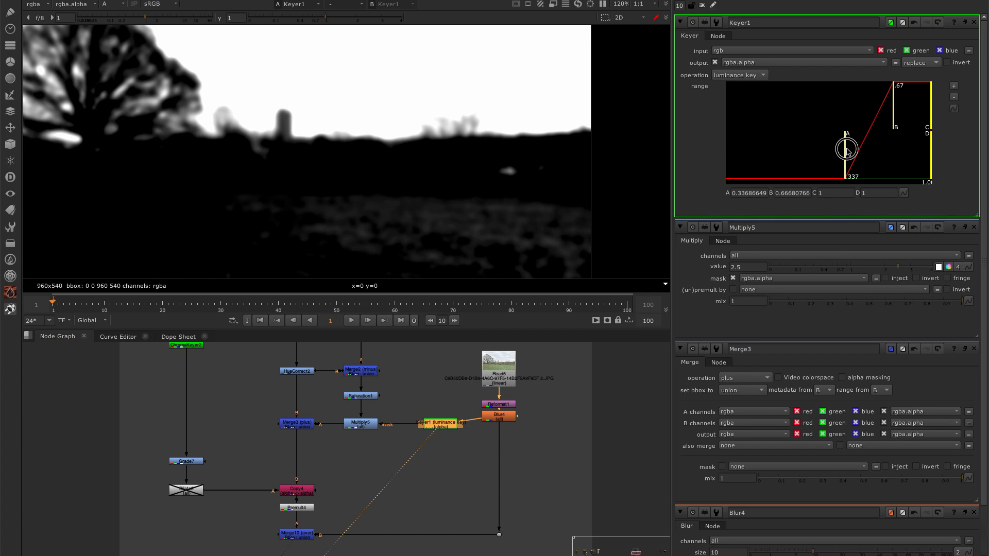
{"action": "left_click_drag", "start_coordinate": [847, 149], "coordinate": [852, 149]}
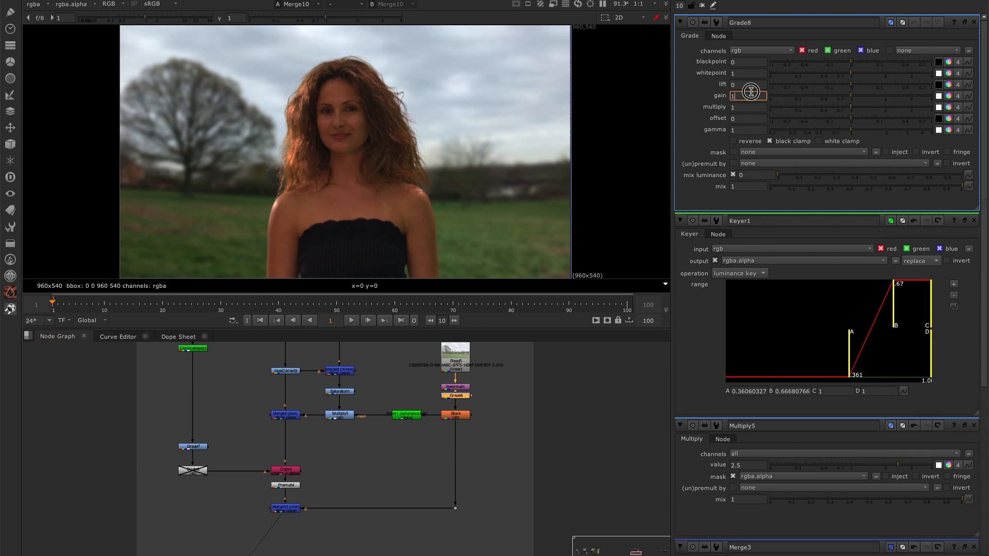
Step: Set the park-branch Grade gain to 1.2
{"action": "type", "text": "1.2"}
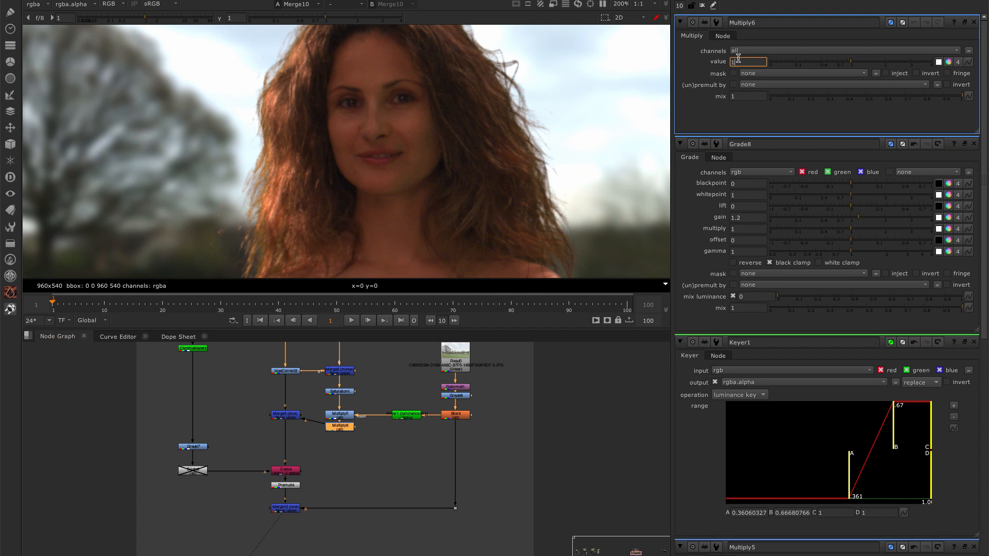
Step: Give the second Multiply node a value of 1.5
{"action": "type", "text": "1.5"}
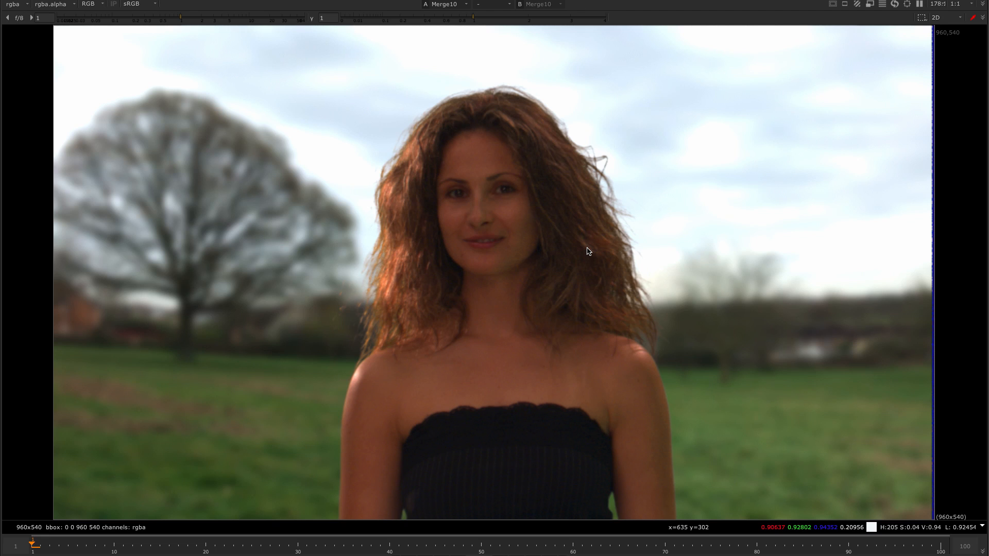
{"action": "mouse_move", "coordinate": [491, 310]}
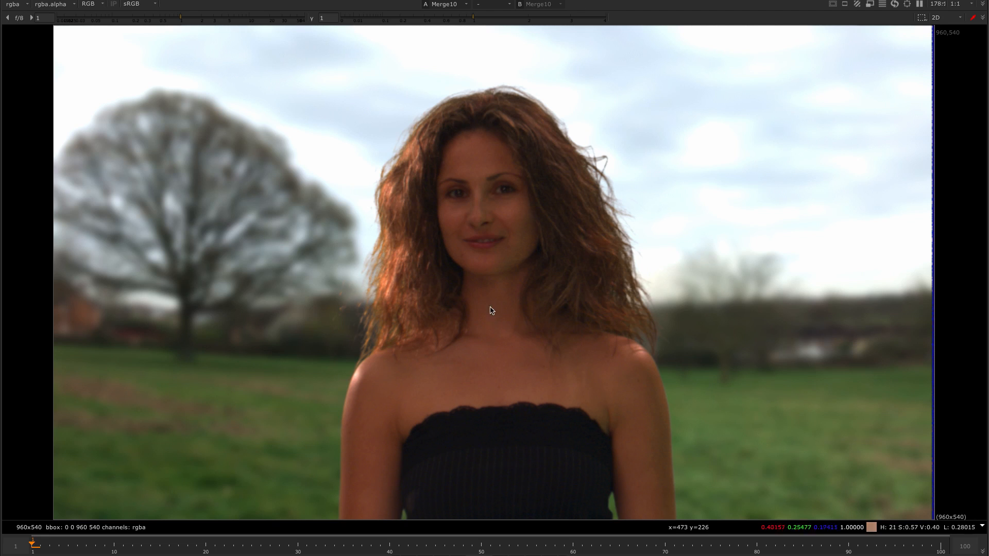
{"action": "mouse_move", "coordinate": [680, 367]}
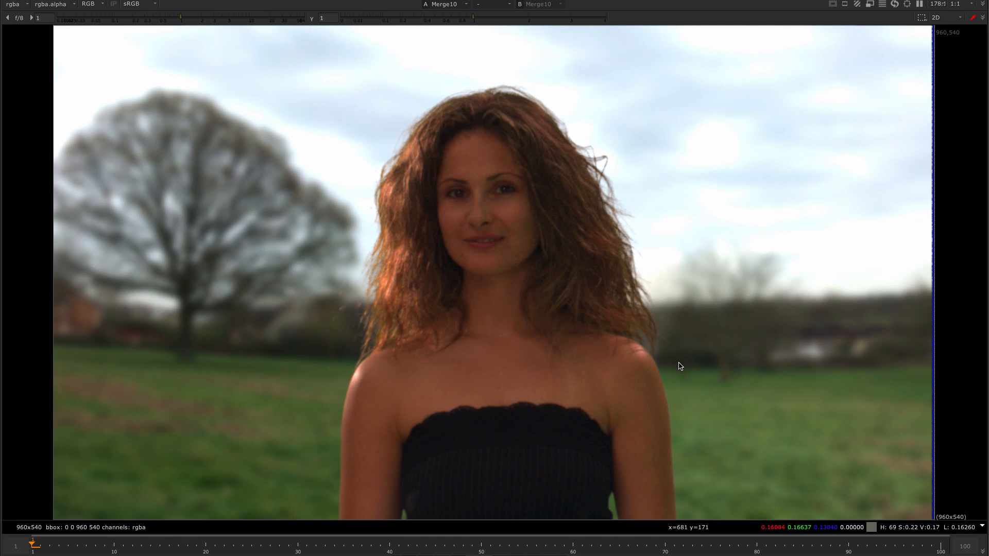